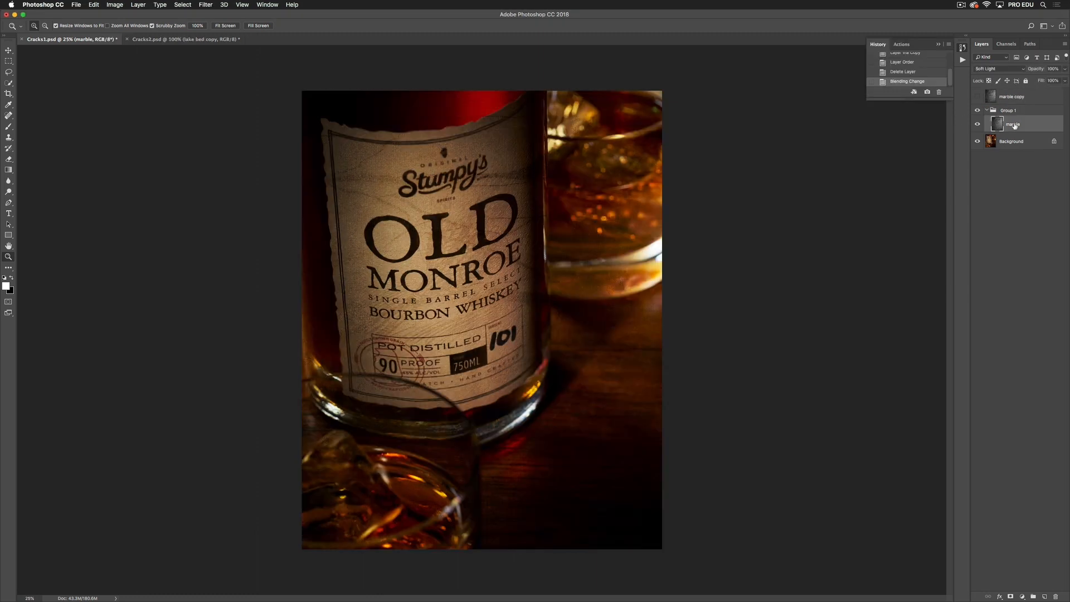
mouse_move(1014, 124)
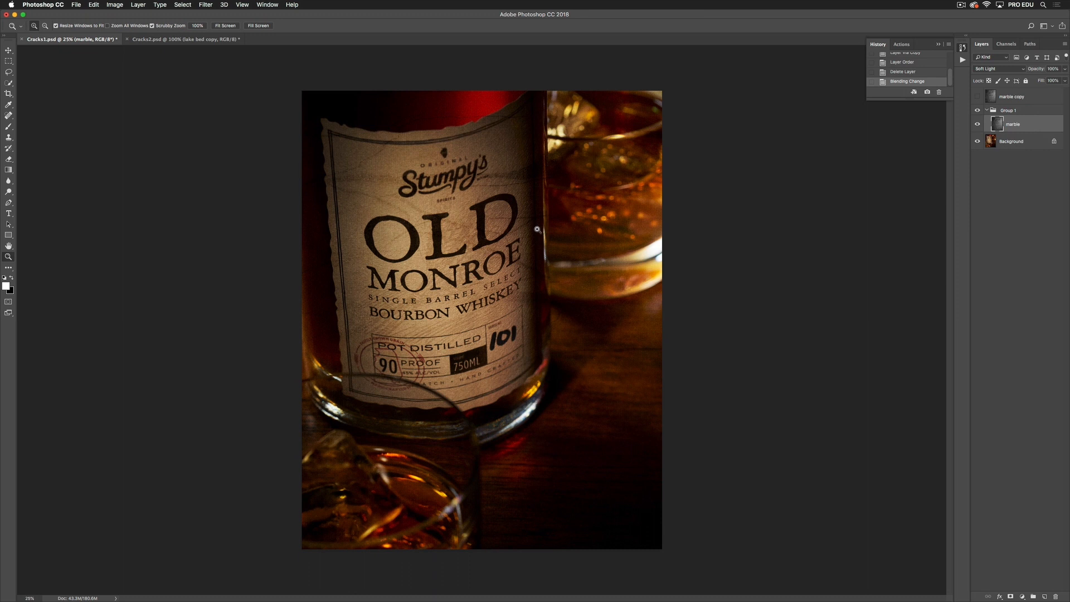
mouse_move(707, 209)
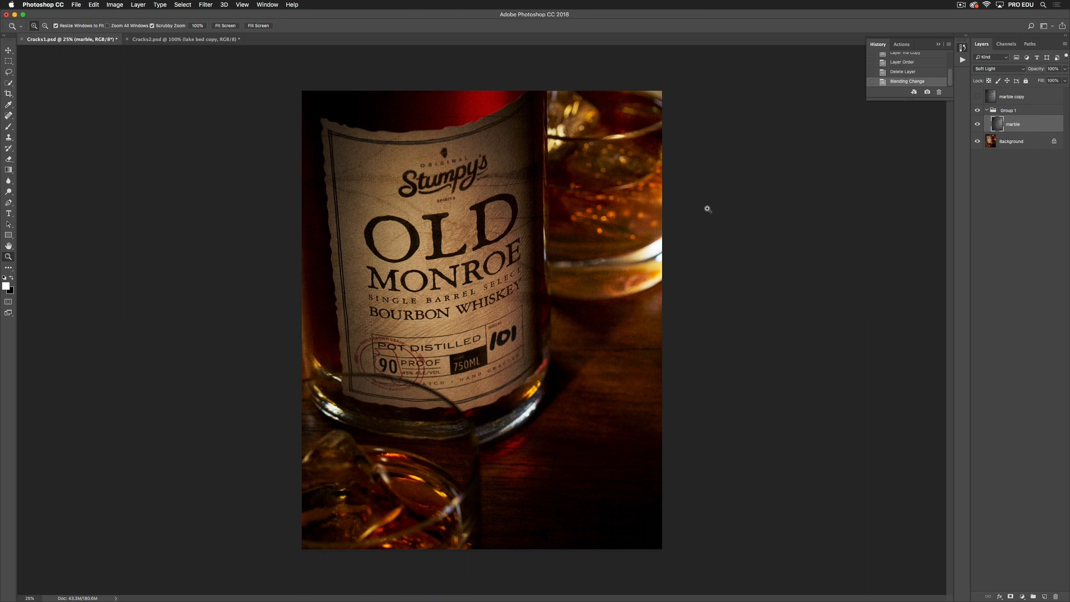
mouse_move(506, 123)
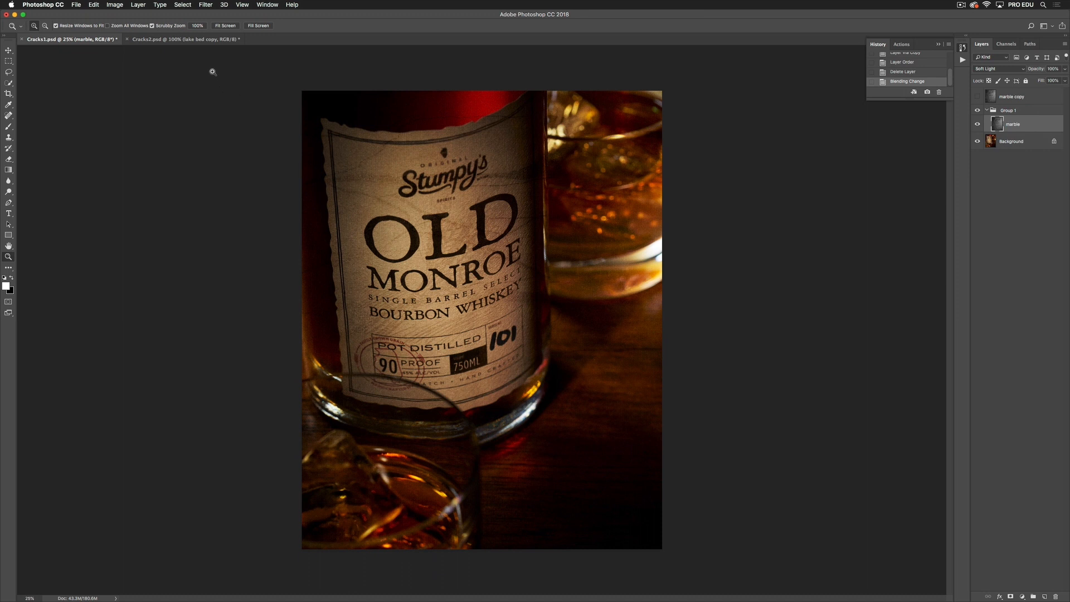
Switch from the whiskey bottle (Cracks1.psd) to the Cracks2.psd room portrait document.
click(184, 39)
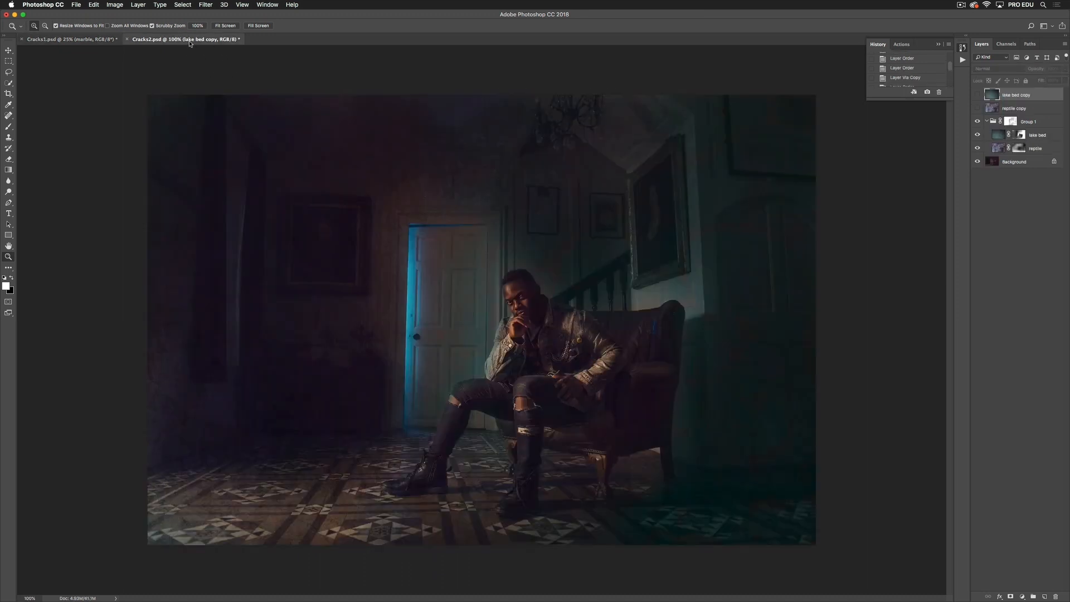
mouse_move(183, 39)
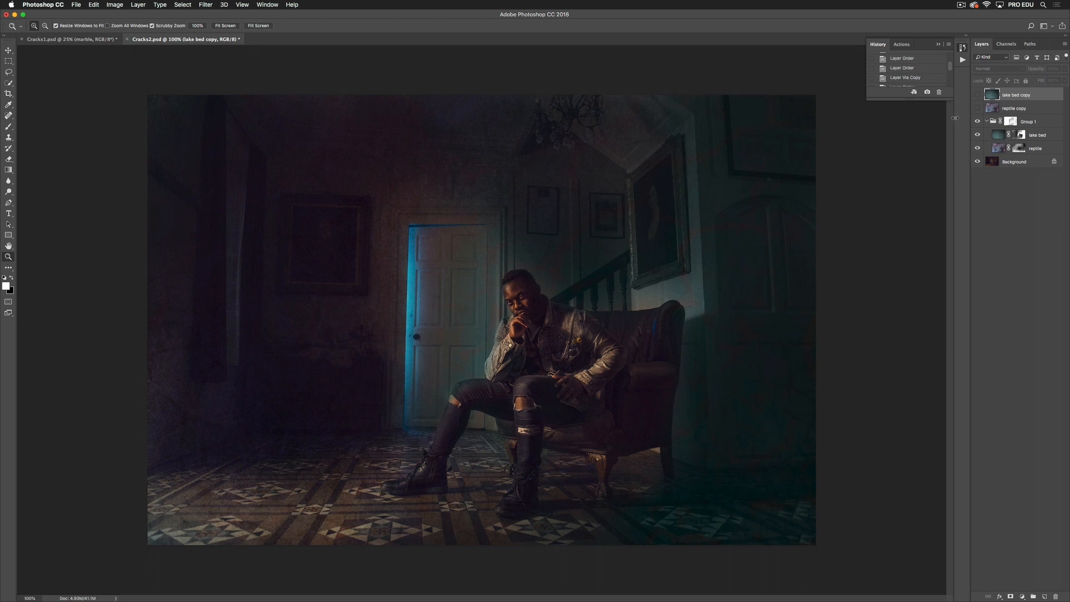
click(977, 109)
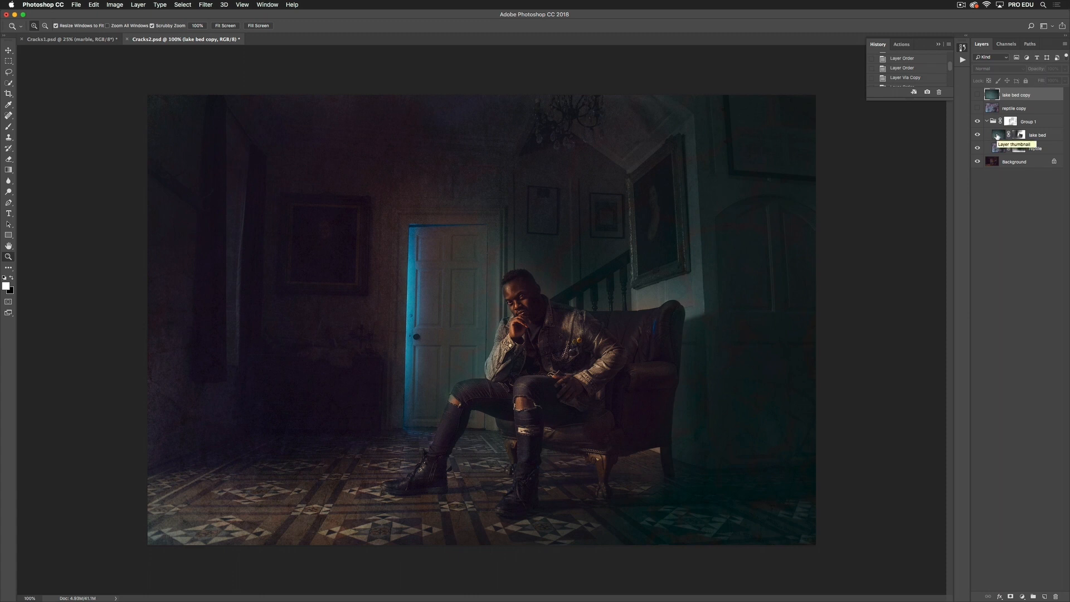
click(1038, 135)
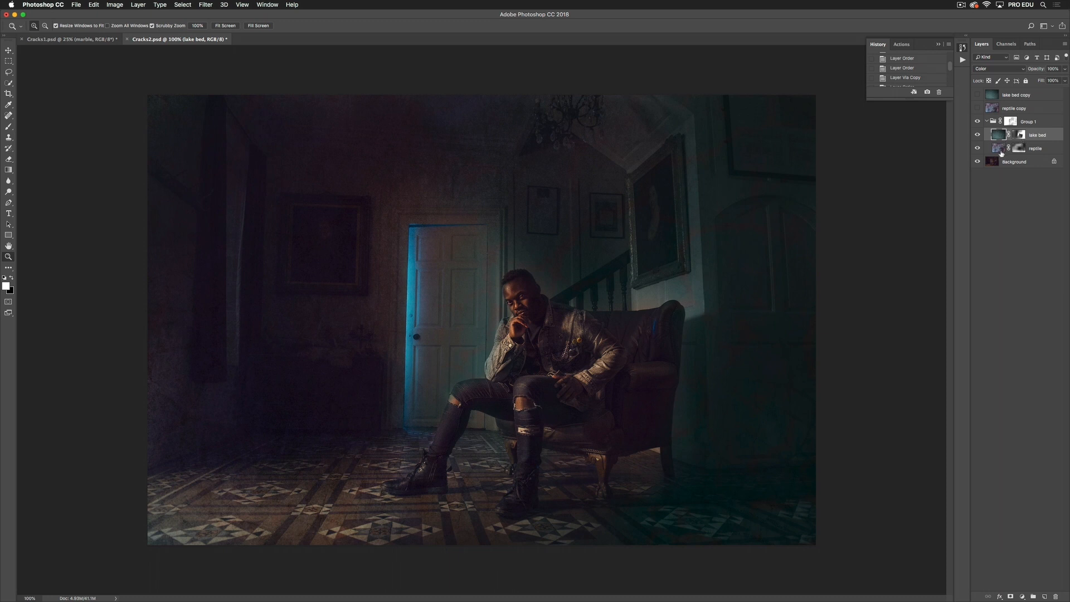
click(1035, 148)
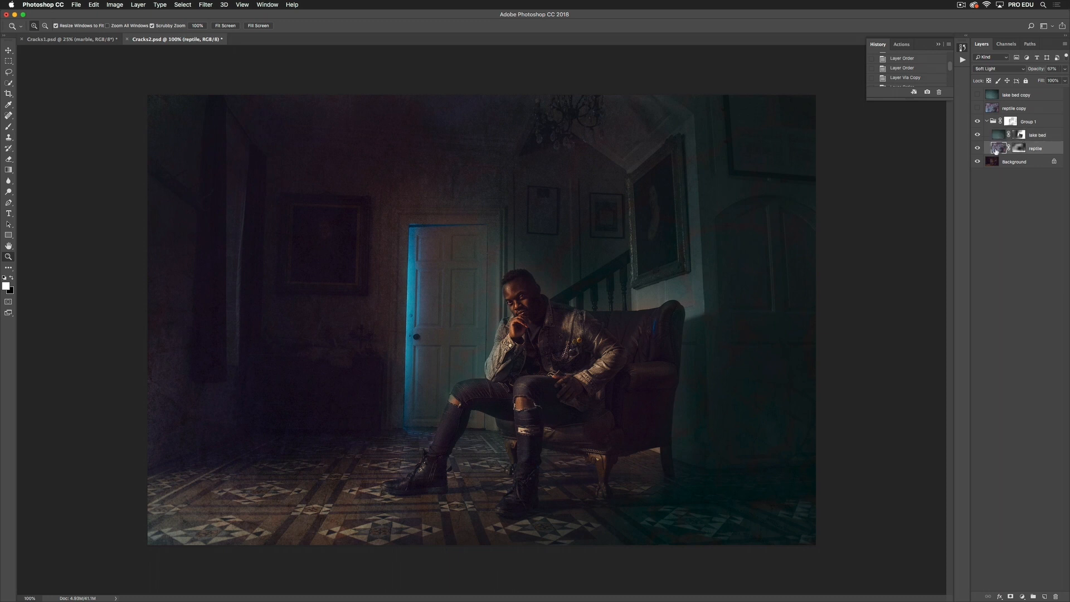
mouse_move(1000, 148)
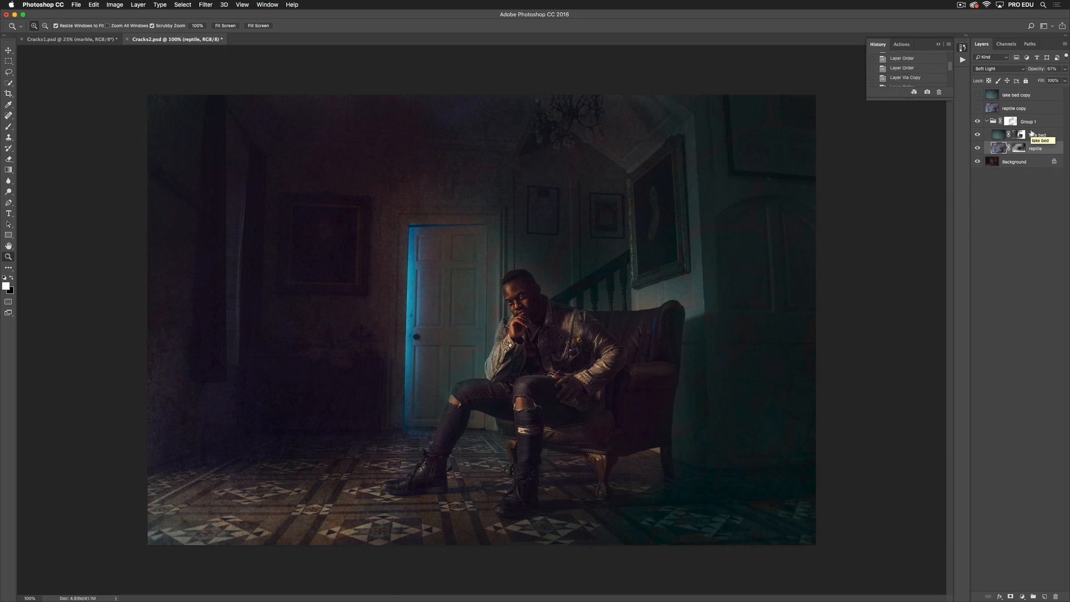
mouse_move(1014, 126)
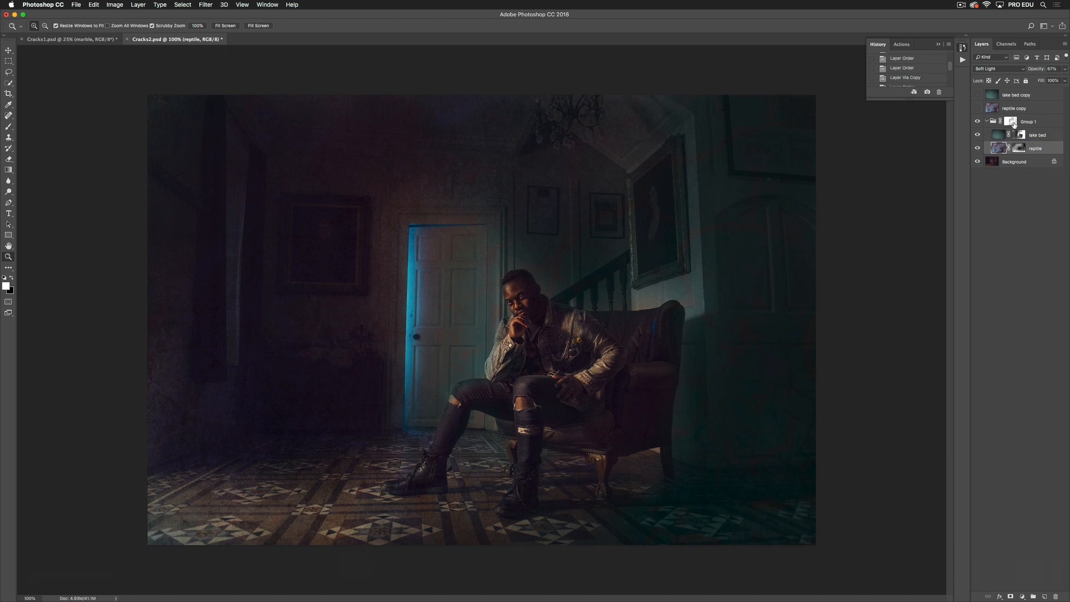
Disable the texture layer masks to reveal the full cracks, then re-enable them.
click(1009, 134)
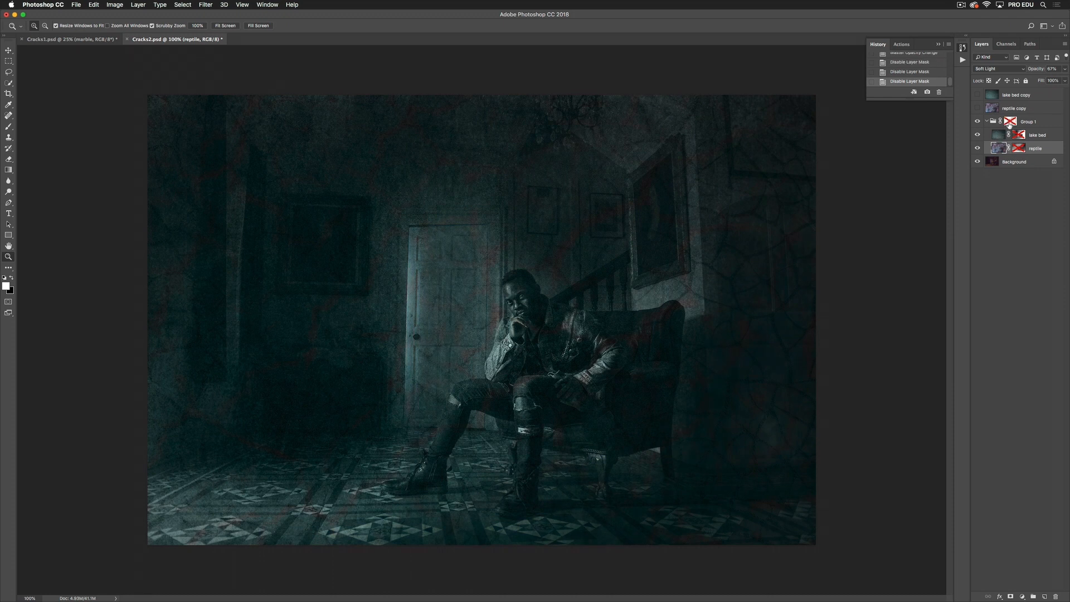
click(1011, 149)
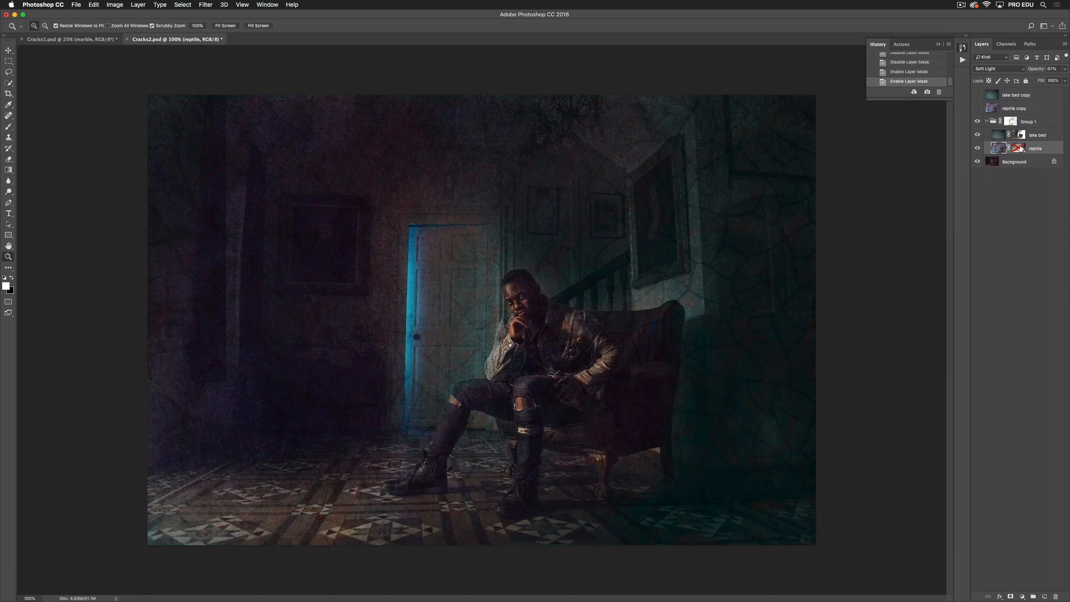